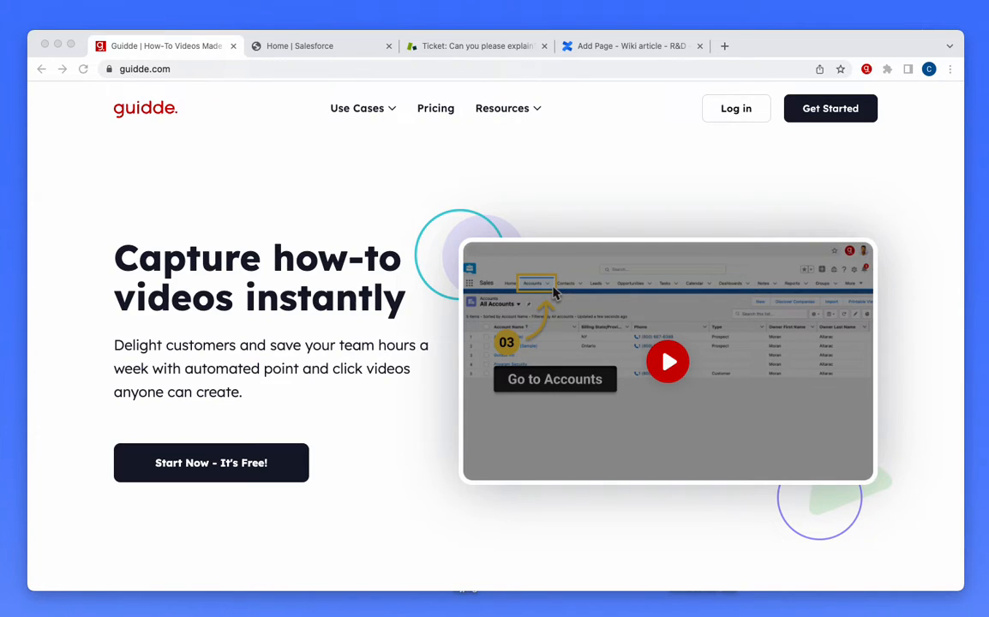
mouse_move(331, 176)
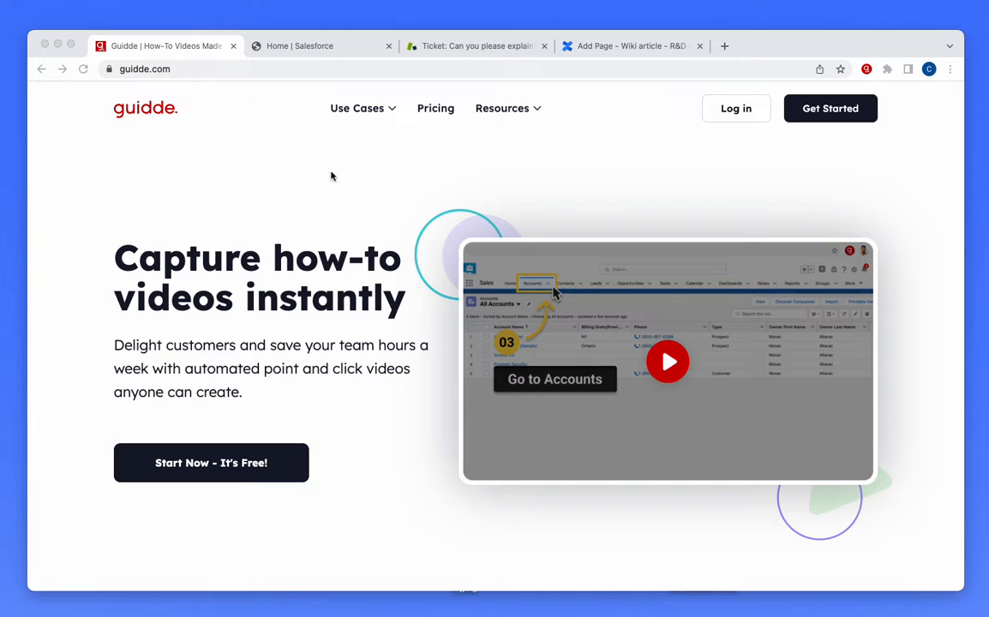
Step: Switch to the Home | Salesforce browser tab to bring up the Salesforce home page
click(321, 46)
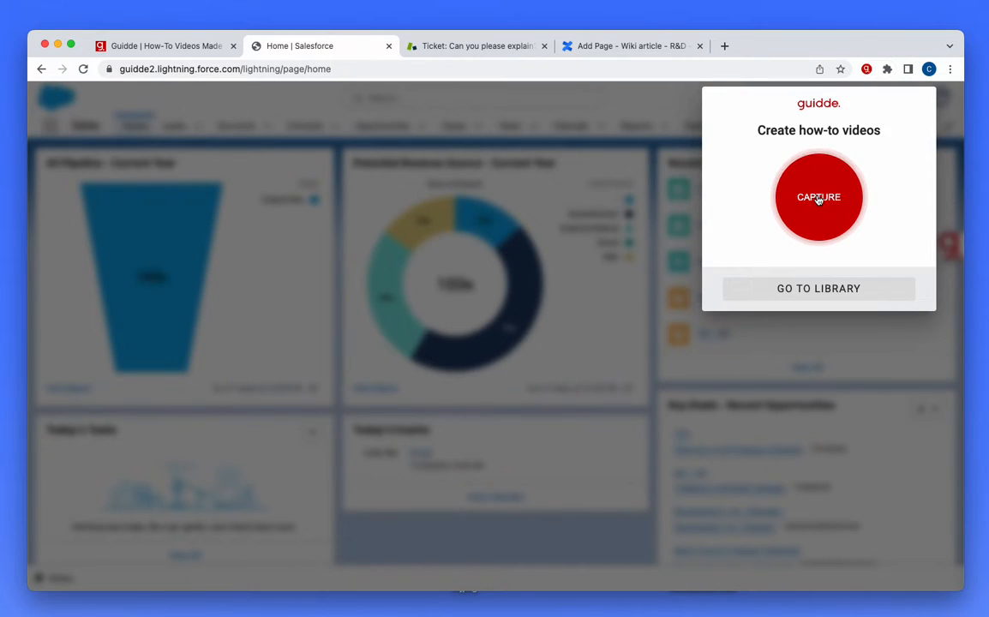
Step: Record a Guidde capture of drafting a Backpackers Send Quote task with comment 'Sent to customer'
click(819, 197)
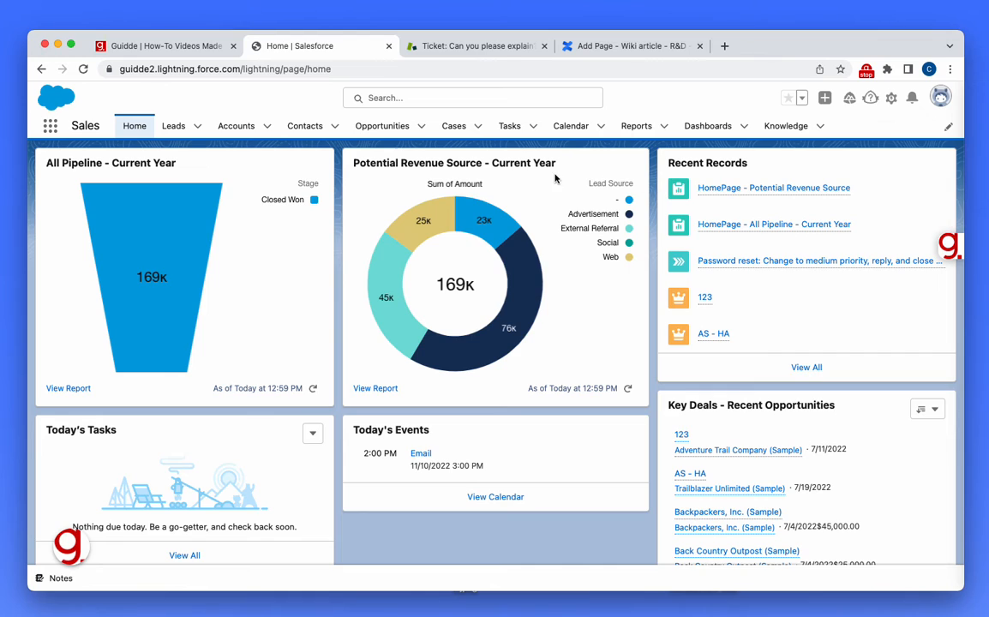
click(381, 126)
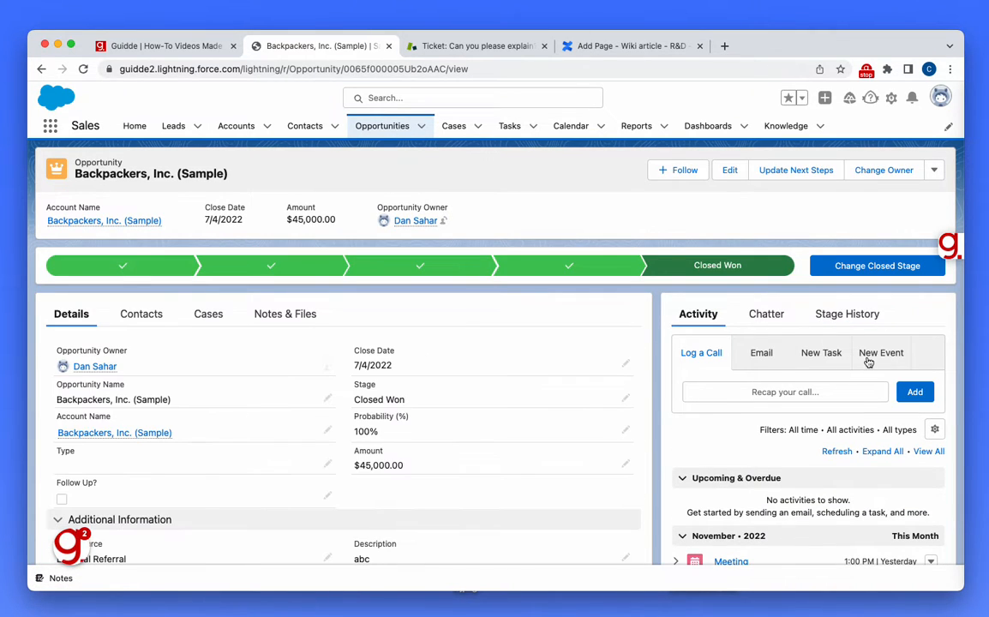
click(821, 352)
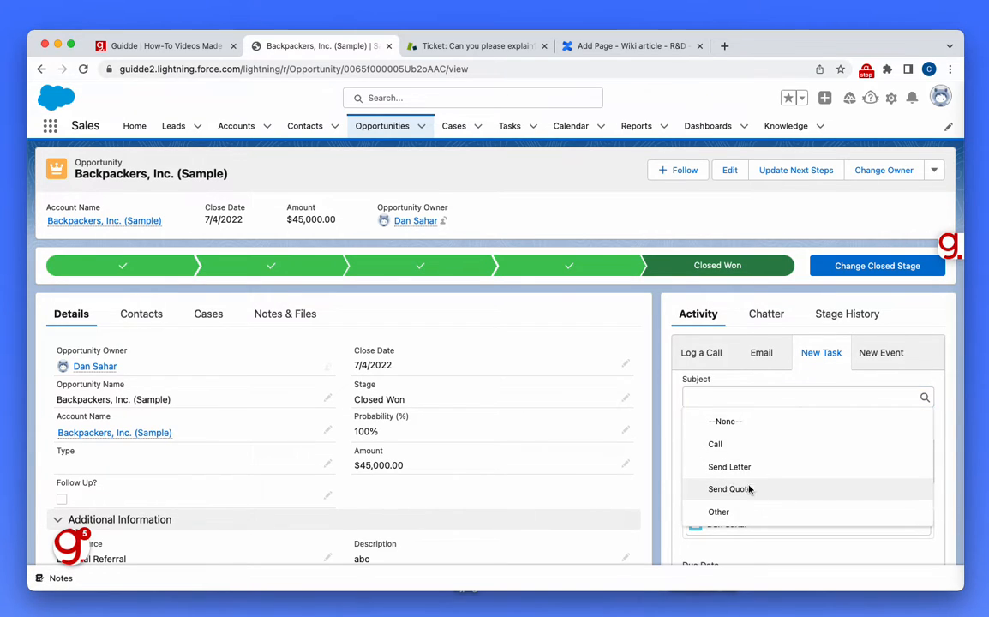
click(729, 490)
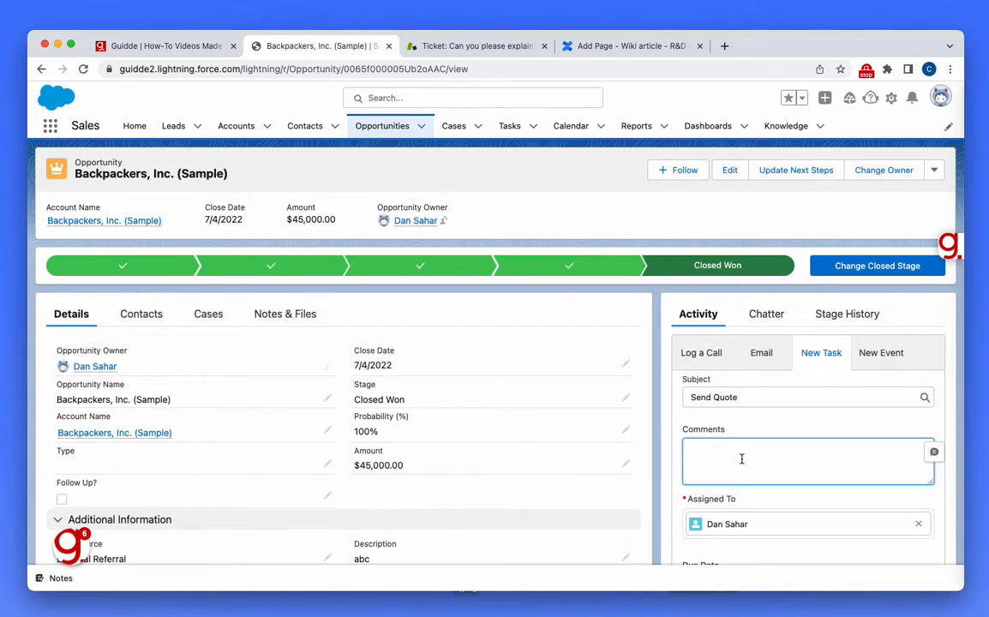
text(Sent to customer)
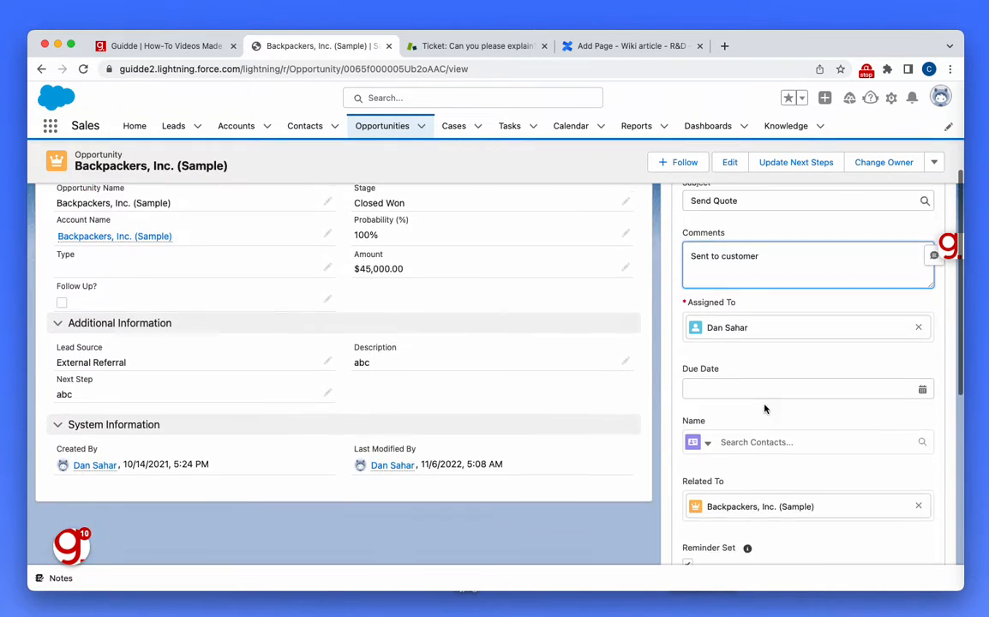
click(805, 442)
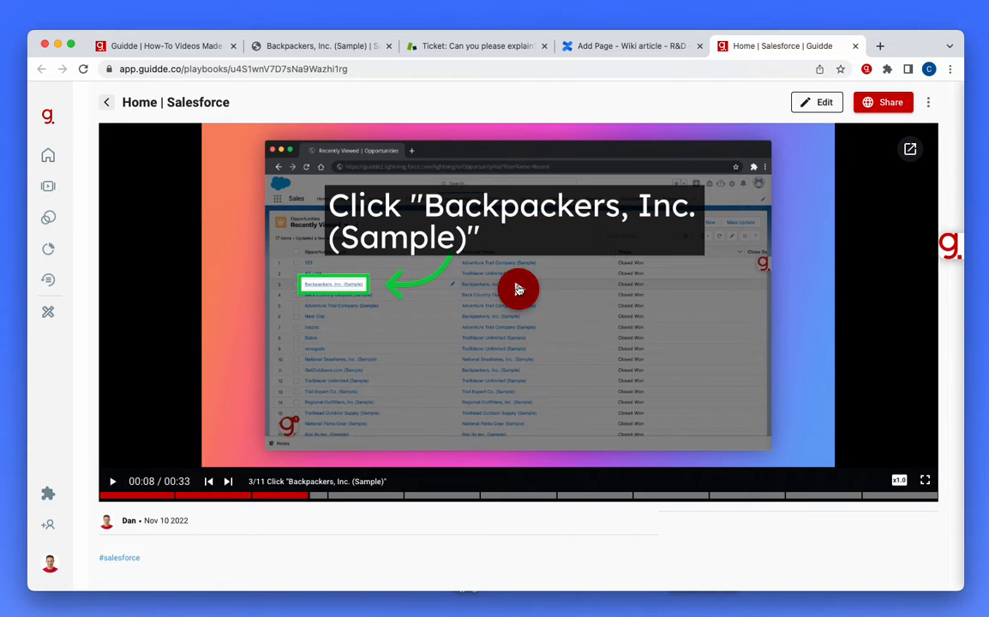
Step: In the video editor, place a green arrow below the Home | Salesforce cover title
click(815, 102)
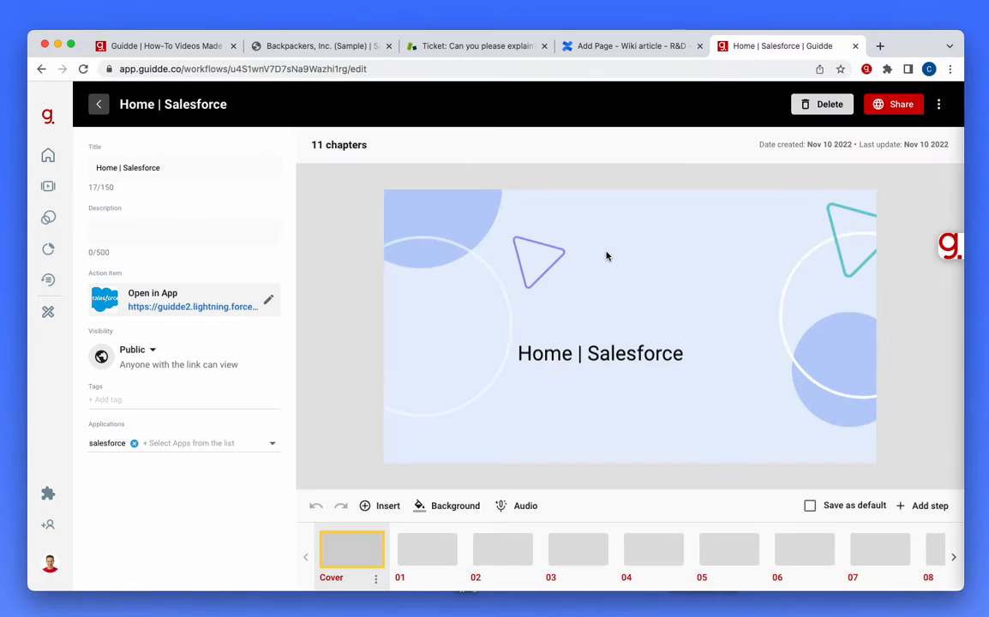
click(600, 354)
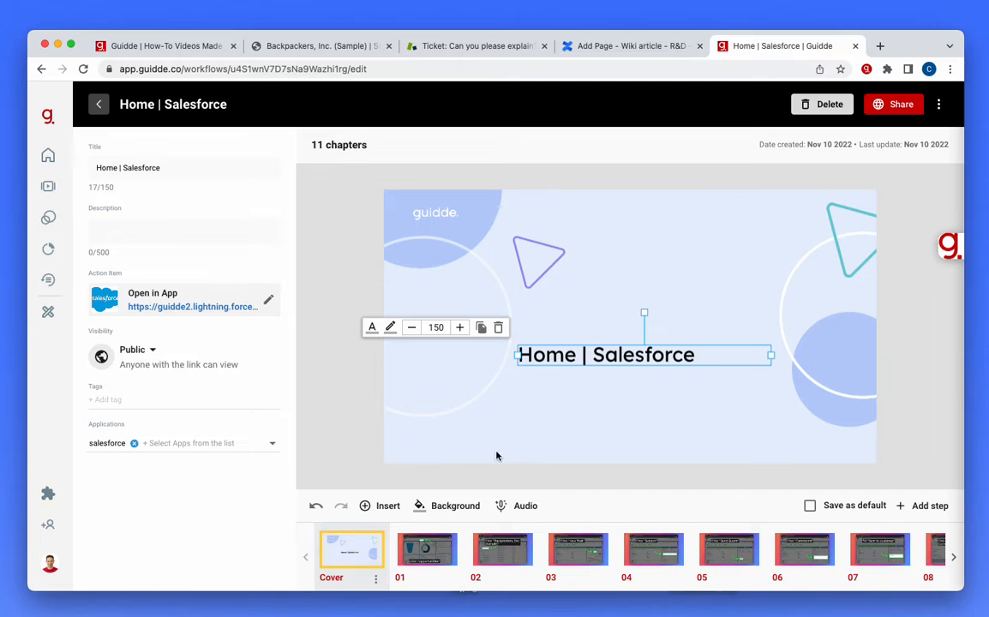
click(387, 506)
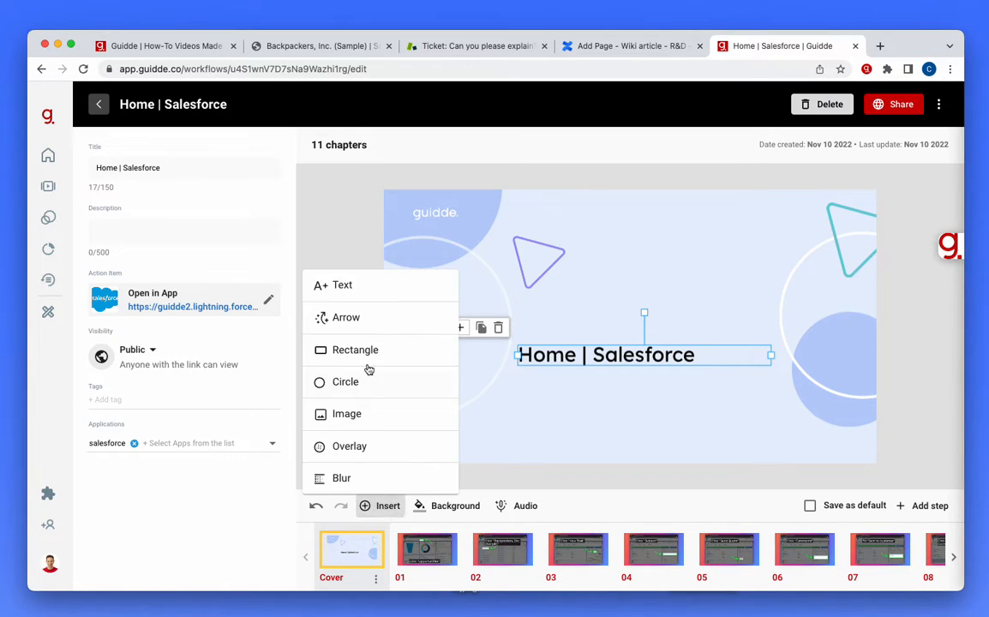
click(346, 317)
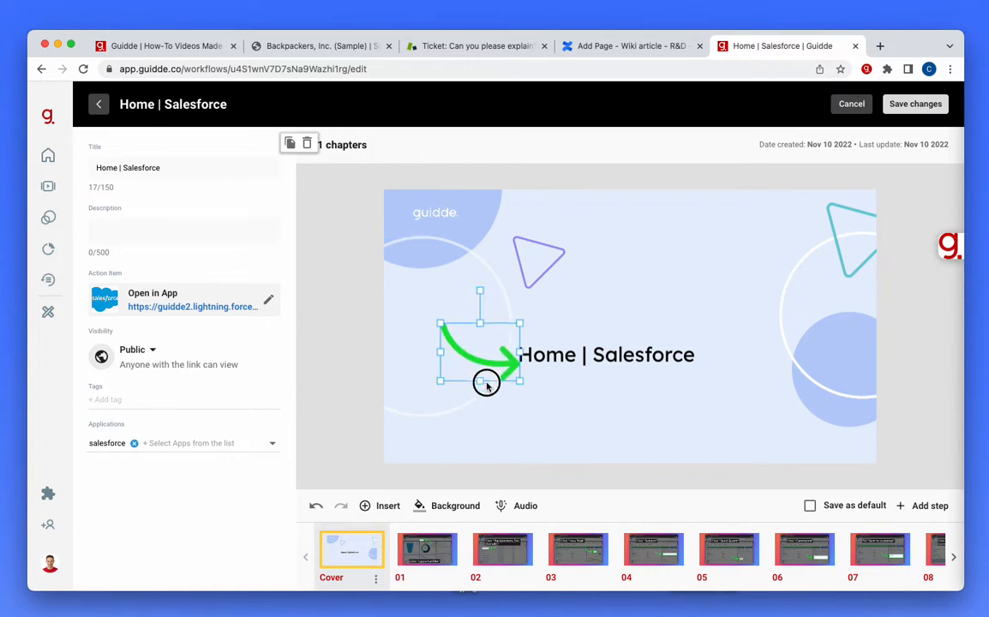
drag(487, 383, 501, 394)
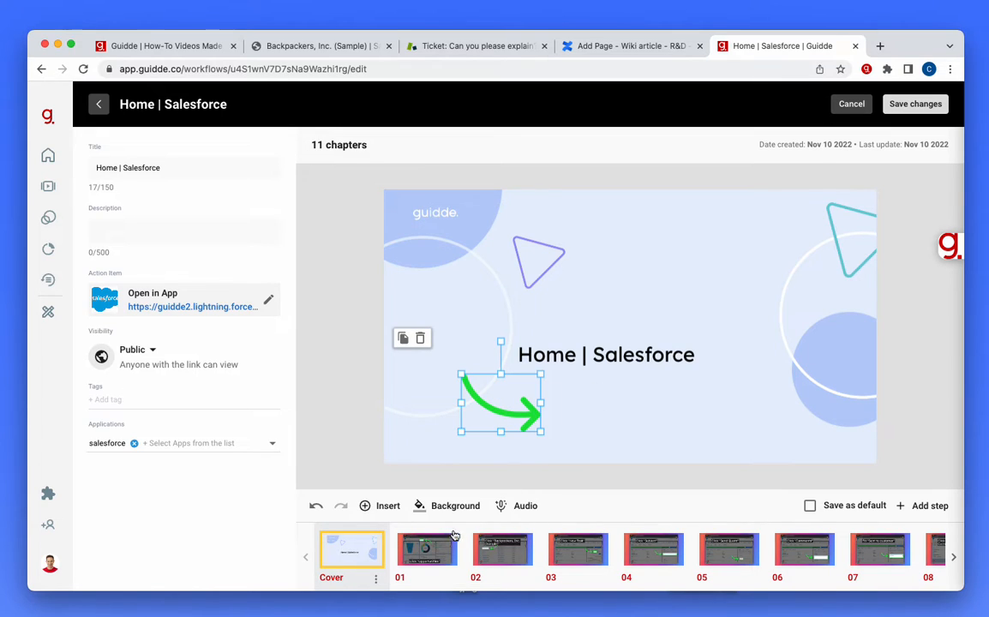
mouse_move(440, 399)
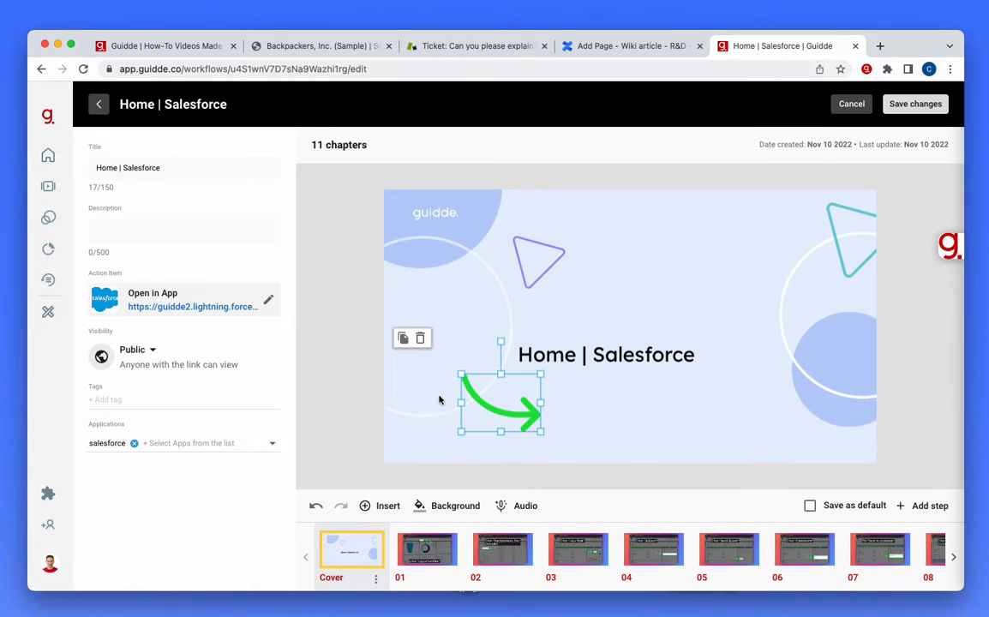
Step: Turn on step numbering for the video's chapters and save the edits
click(426, 551)
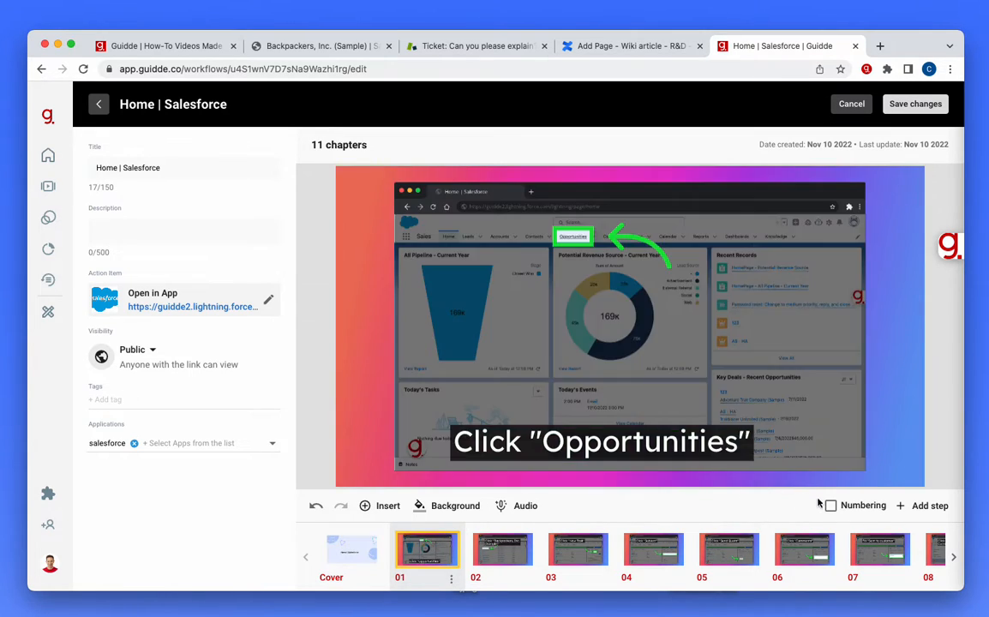
click(830, 506)
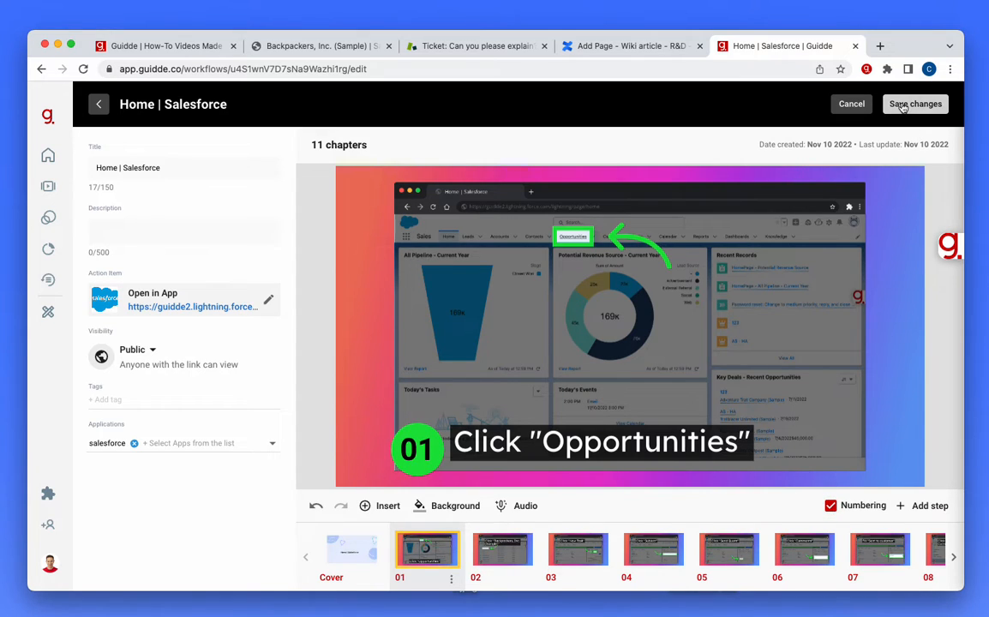
click(915, 104)
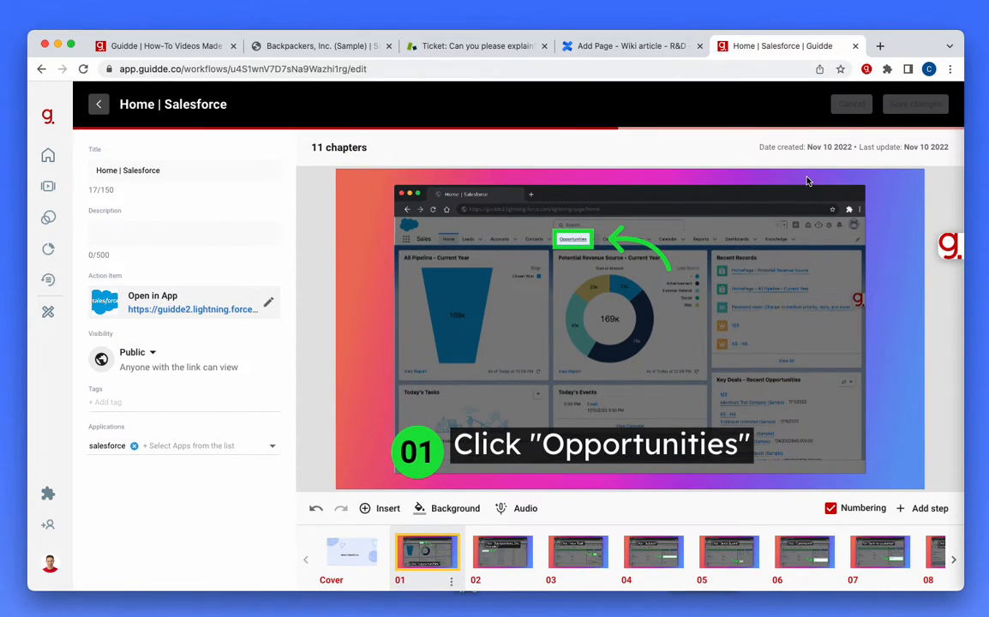
mouse_move(753, 237)
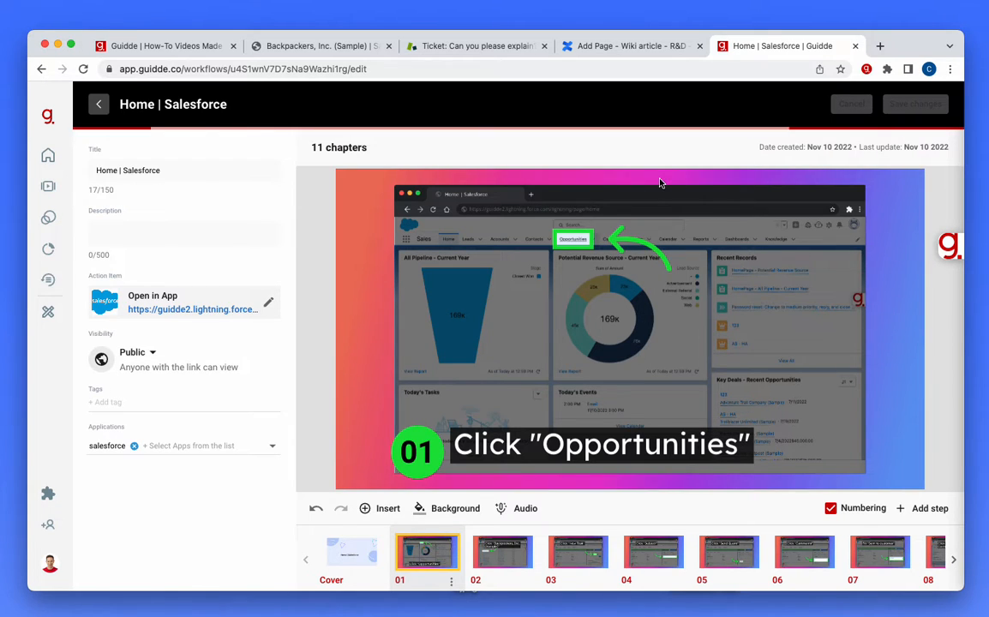
Step: Copy the video as a GIF from its sharing options, then return to the Guidde tab
click(899, 104)
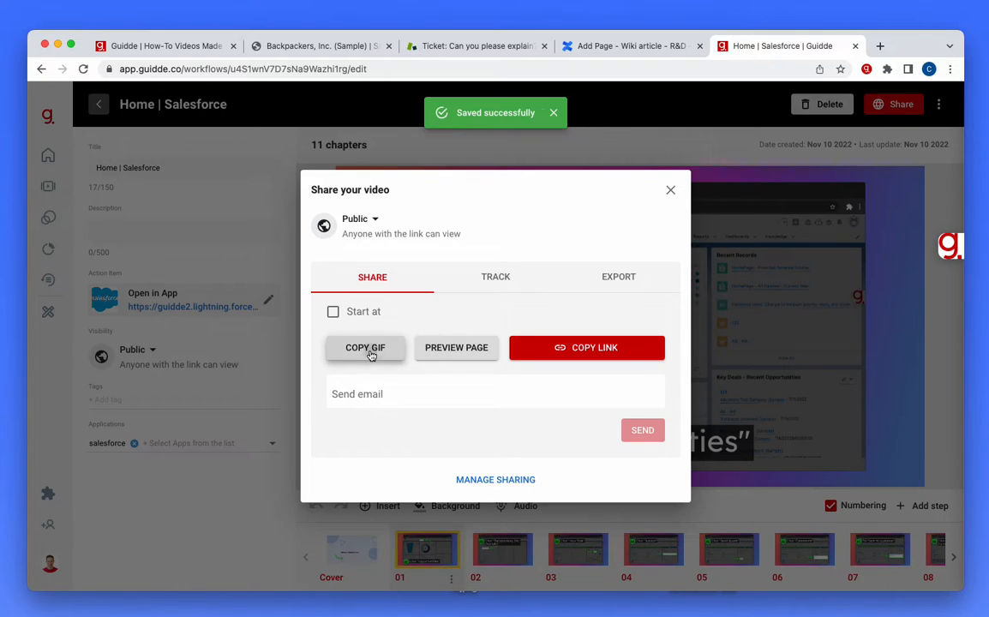
click(476, 46)
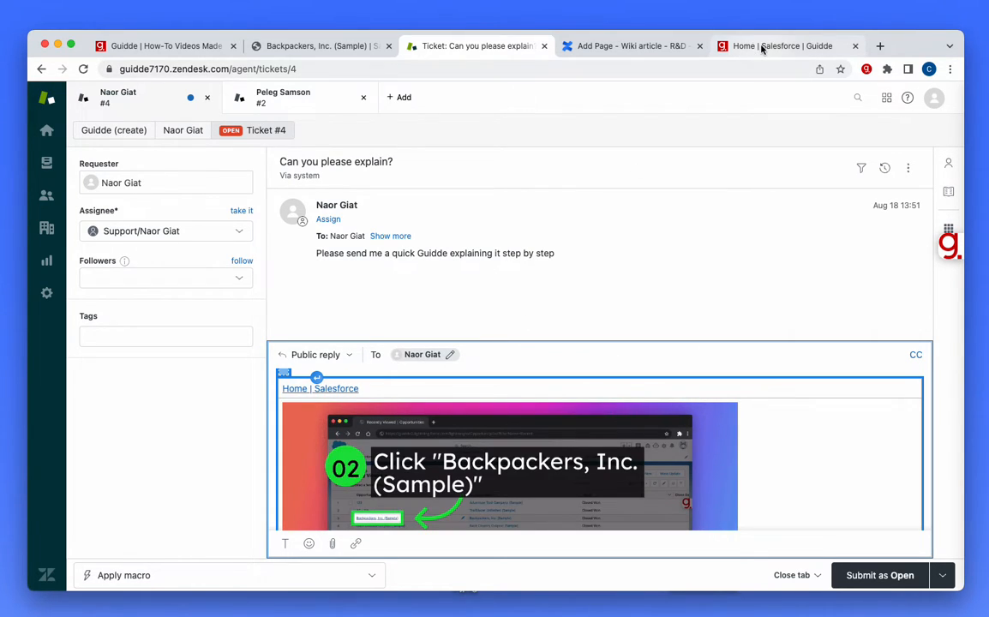
click(777, 46)
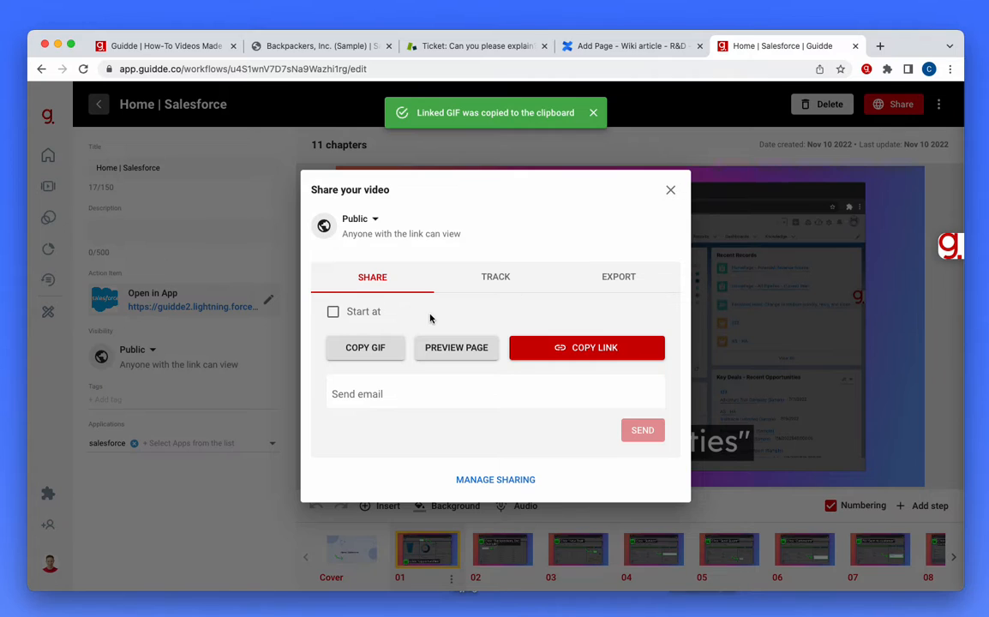
Step: Preview the video as a step-by-step written article and copy its HTML
click(456, 347)
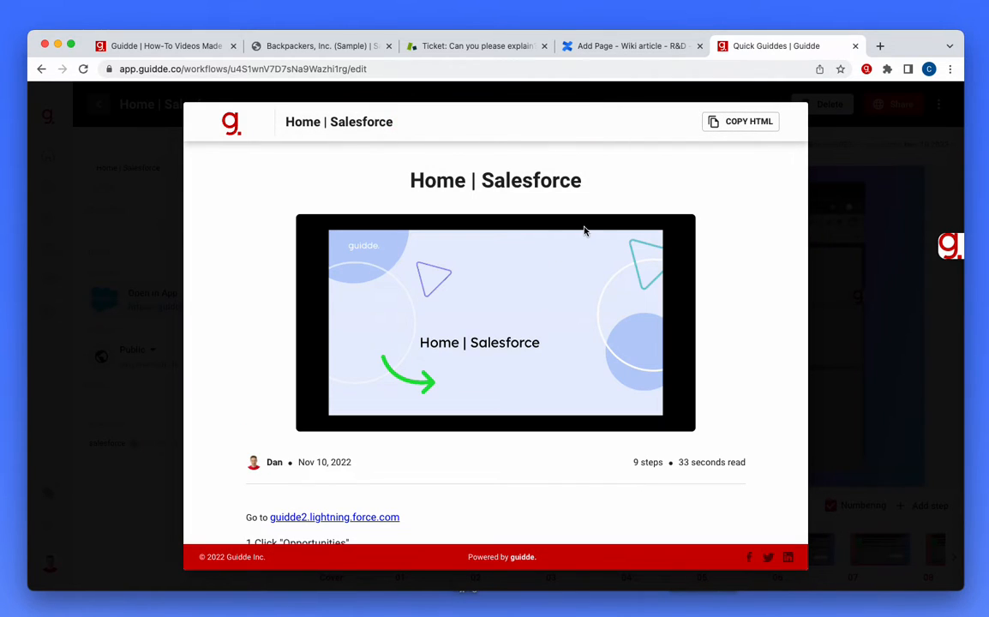
scroll(down, 3)
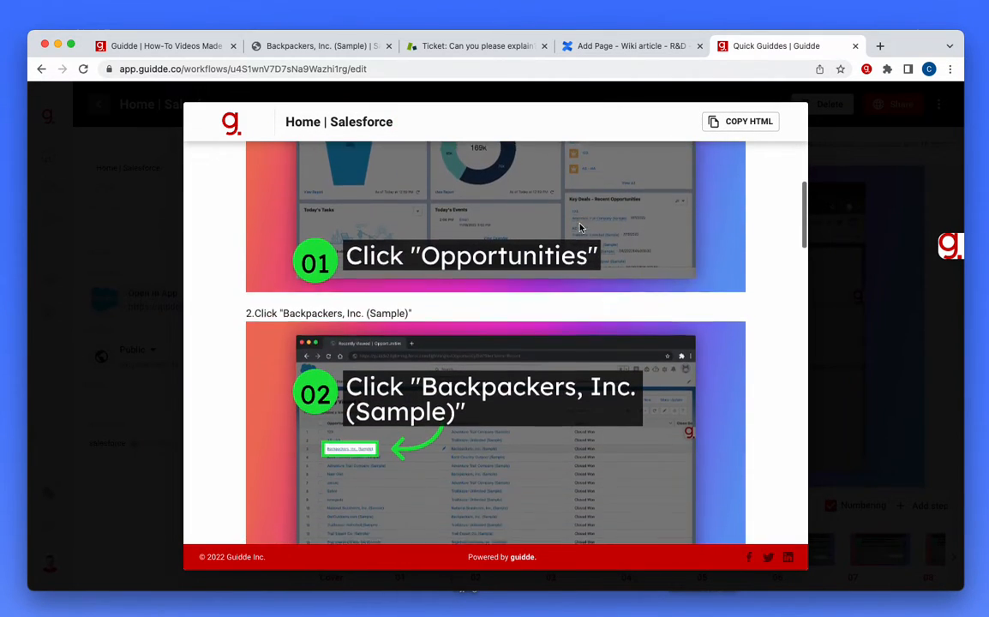
scroll(down, 3)
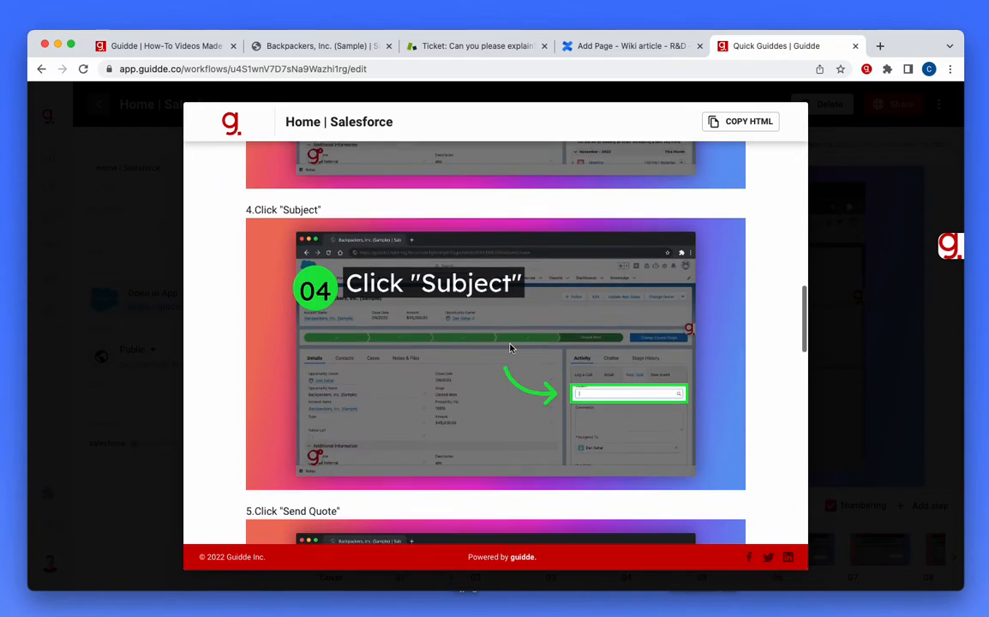
click(739, 121)
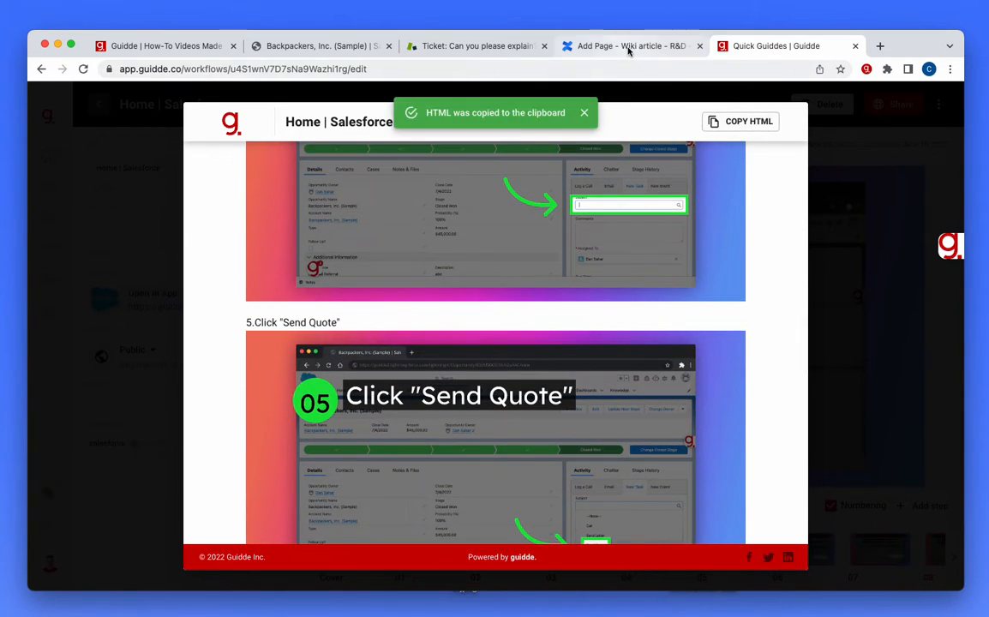
click(627, 45)
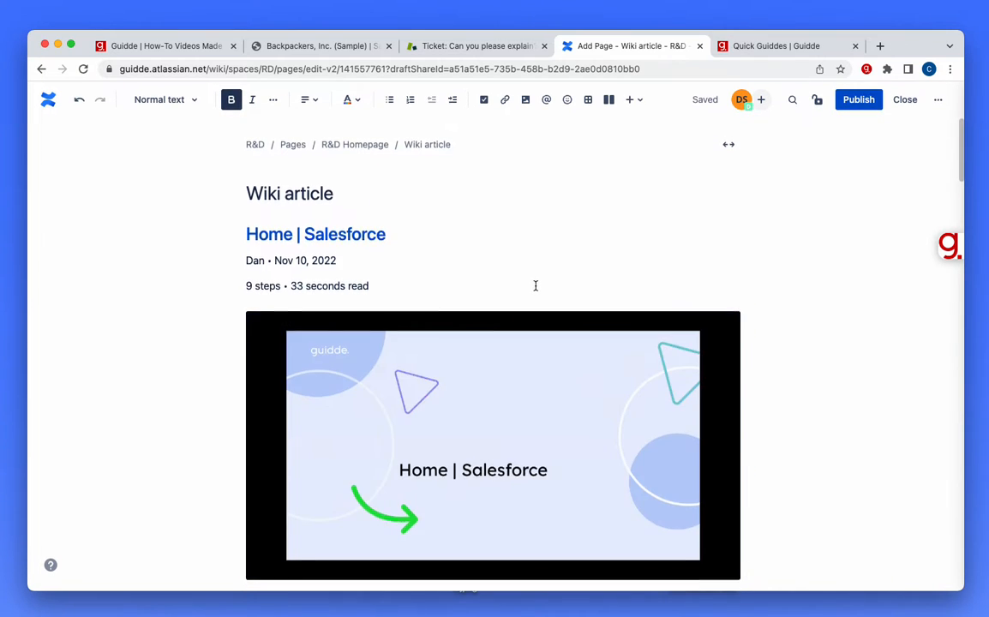
Step: Scroll through the pasted Home | Salesforce guide in the Confluence draft and type 'Edit it wi'
scroll(down, 3)
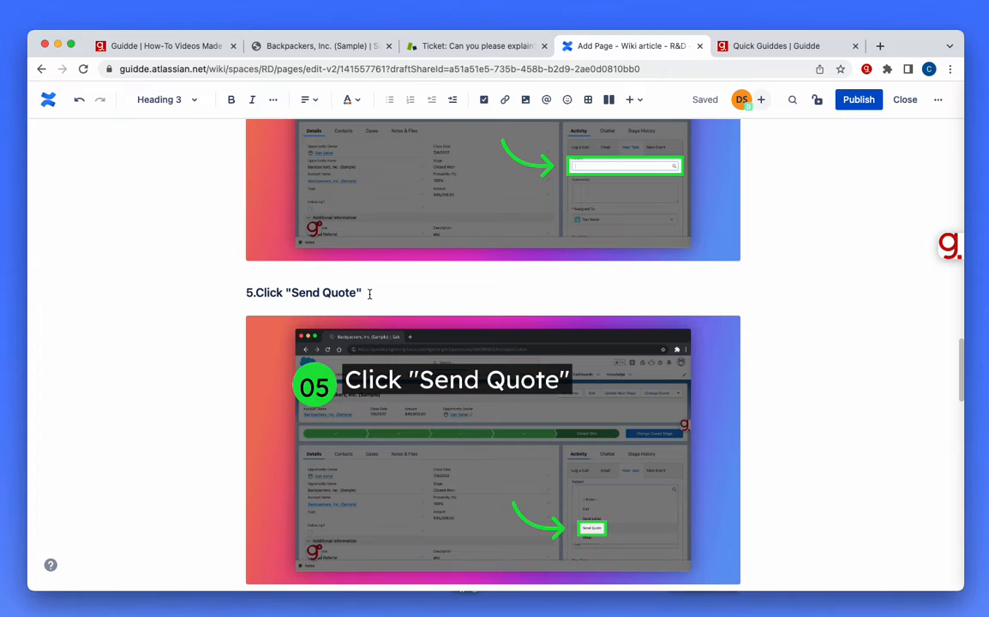
text(Edit it wi)
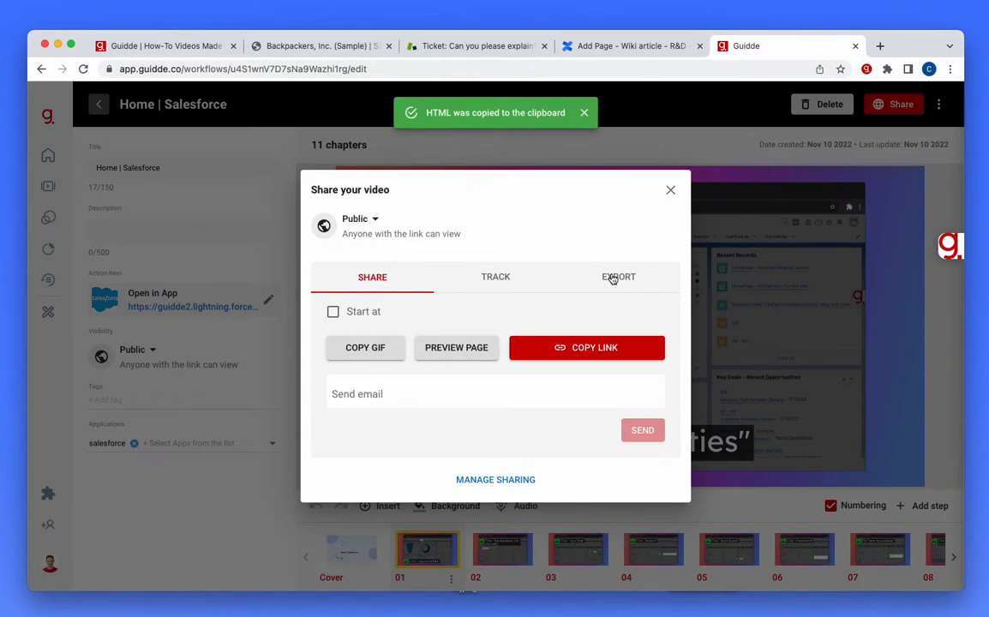
Step: Save the Home | Salesforce video as an MP4 from the Export options
click(618, 277)
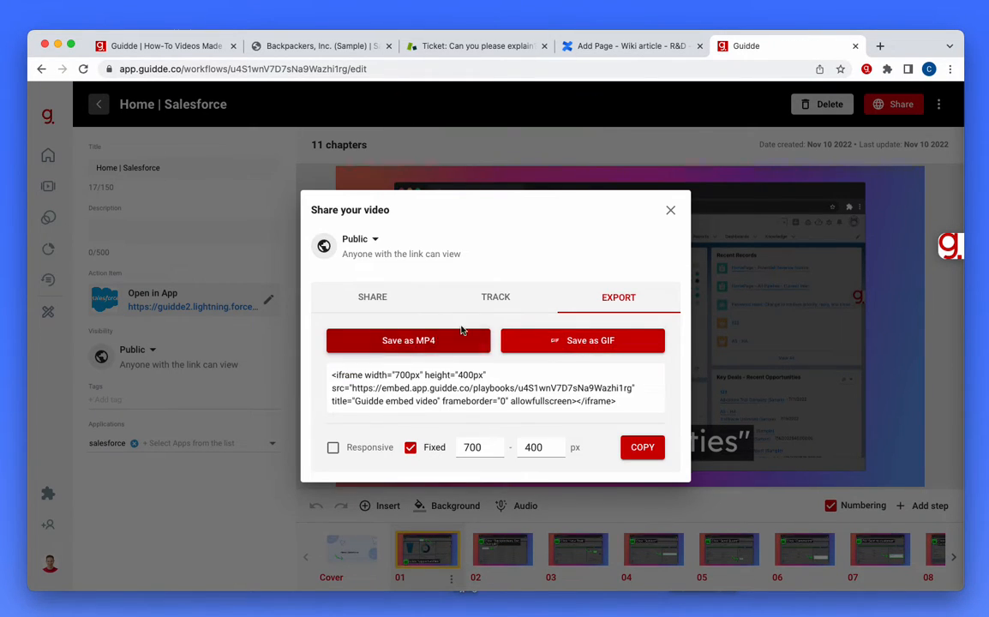
click(671, 210)
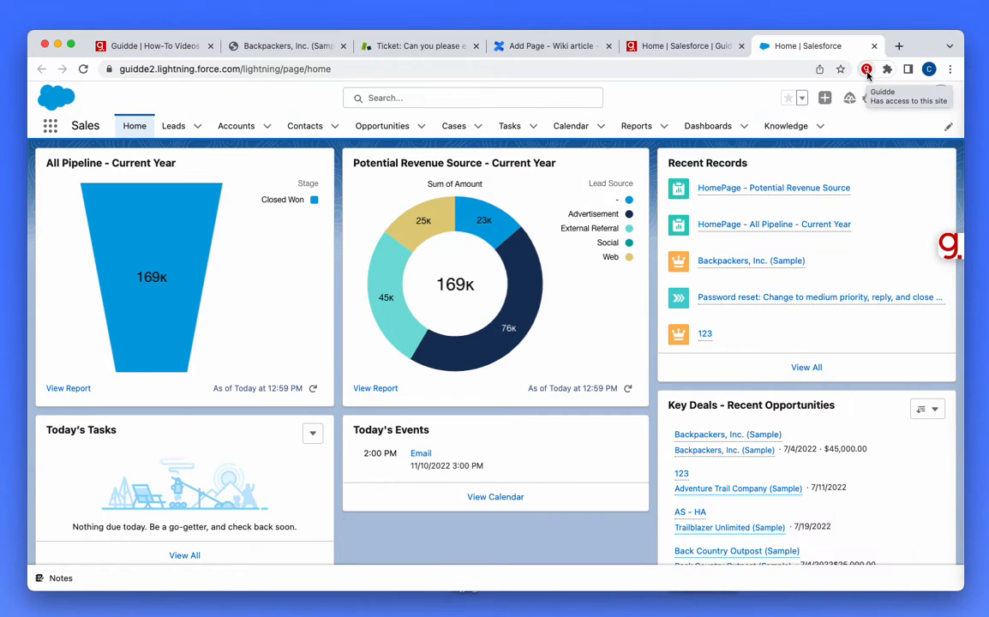
Step: Open the Guidde library from the extension, play the Home | Salesforce video, and copy its link
click(869, 69)
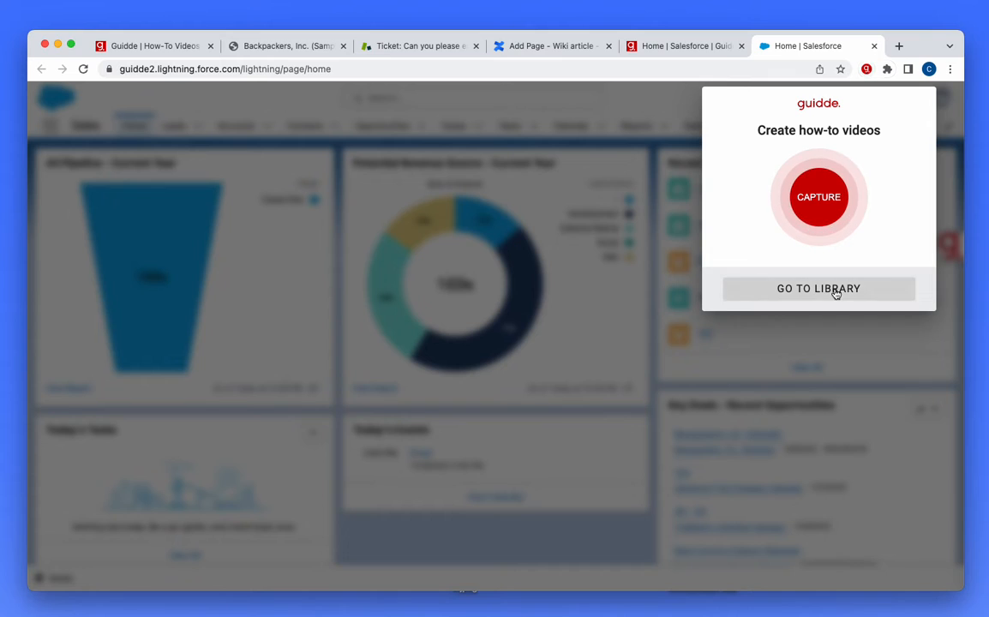
click(818, 289)
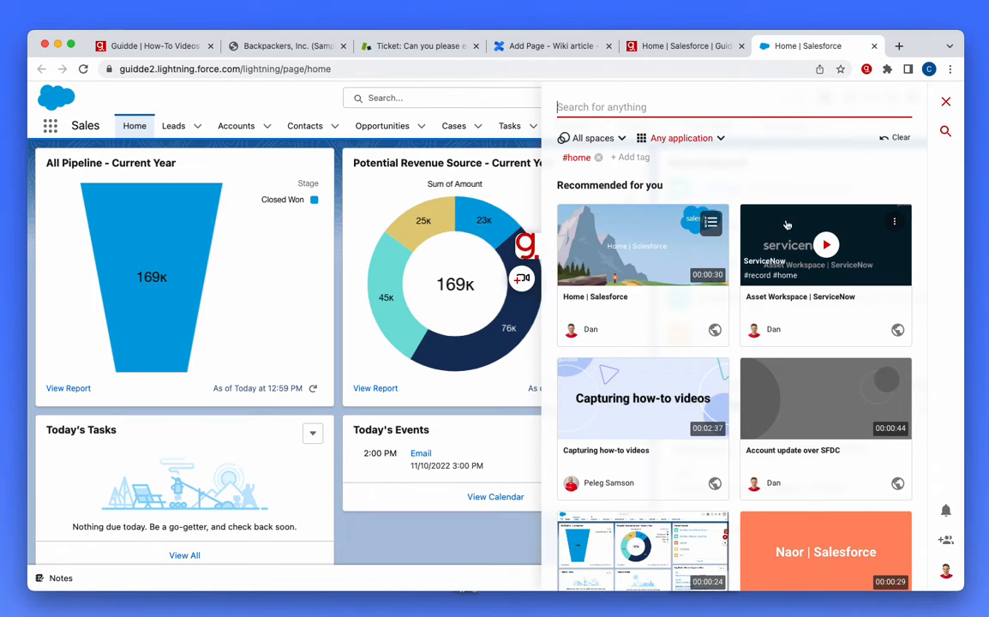
mouse_move(644, 247)
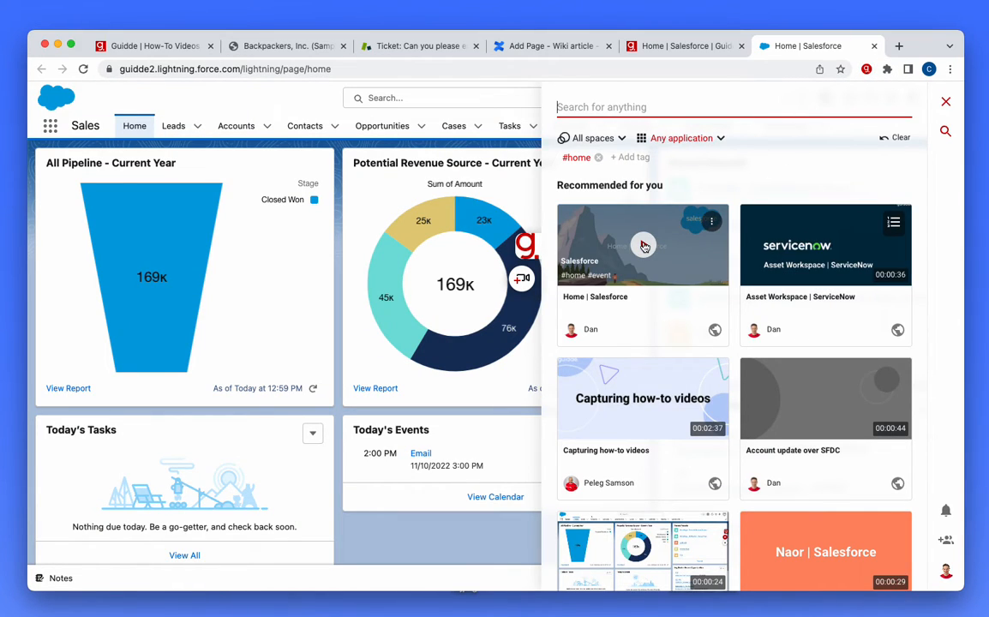
click(642, 245)
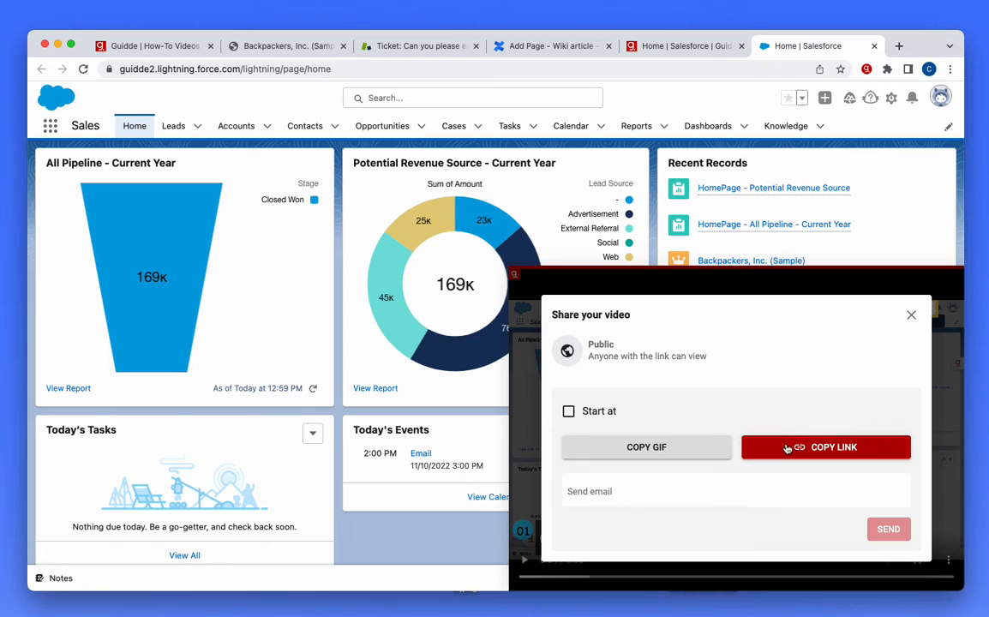
click(911, 315)
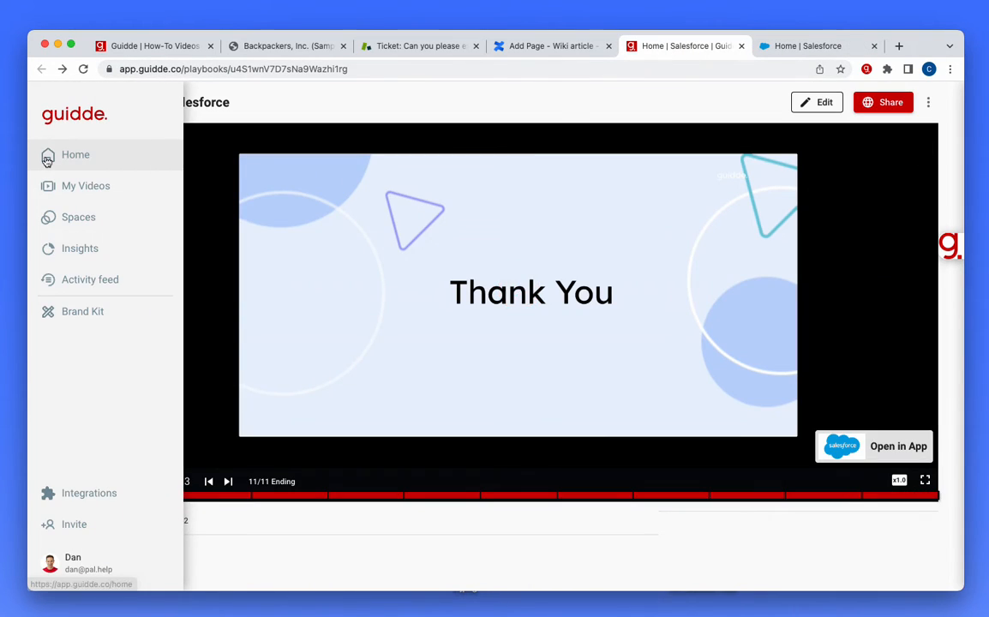
Step: Open Home in the Guidde sidebar to list the recorded how-to videos
click(75, 155)
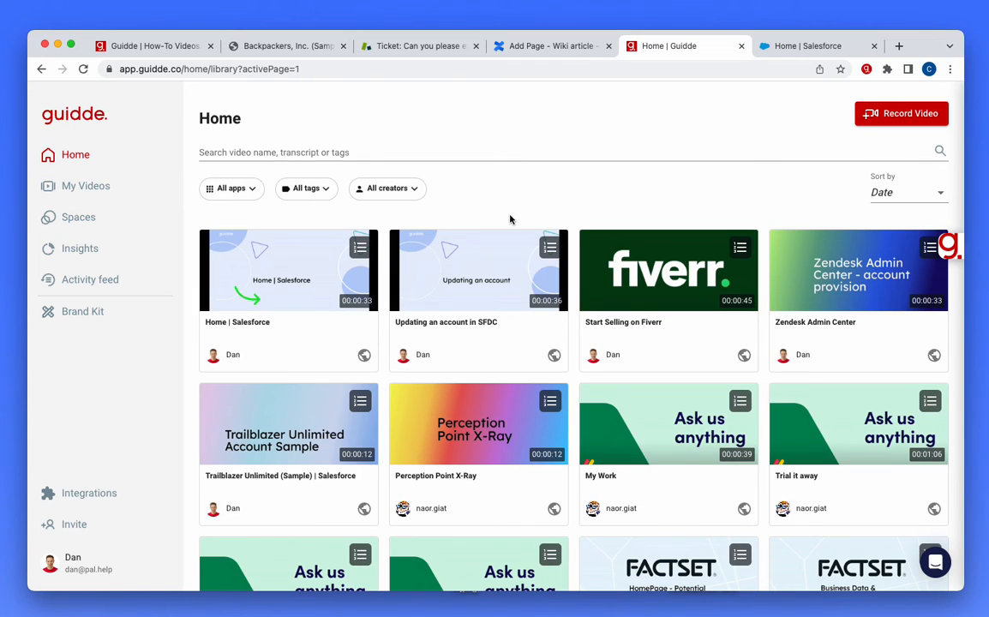
mouse_move(339, 245)
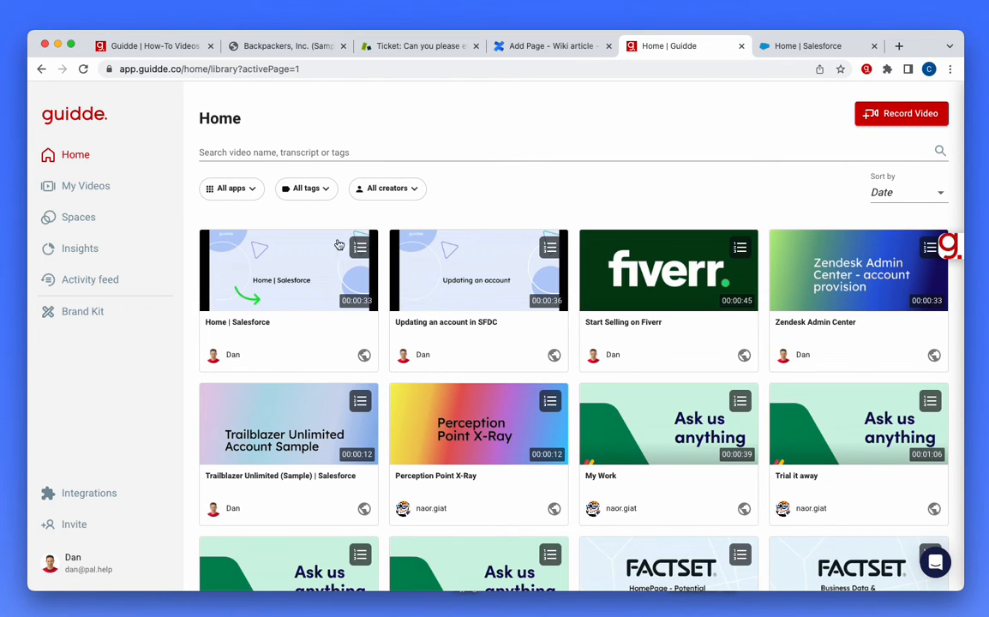
mouse_move(634, 285)
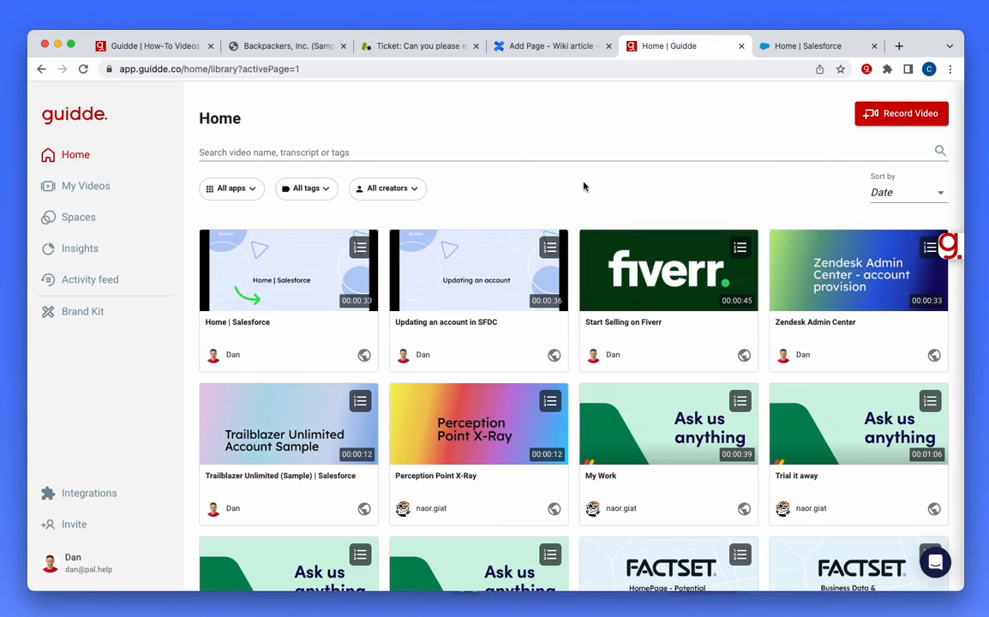
mouse_move(411, 120)
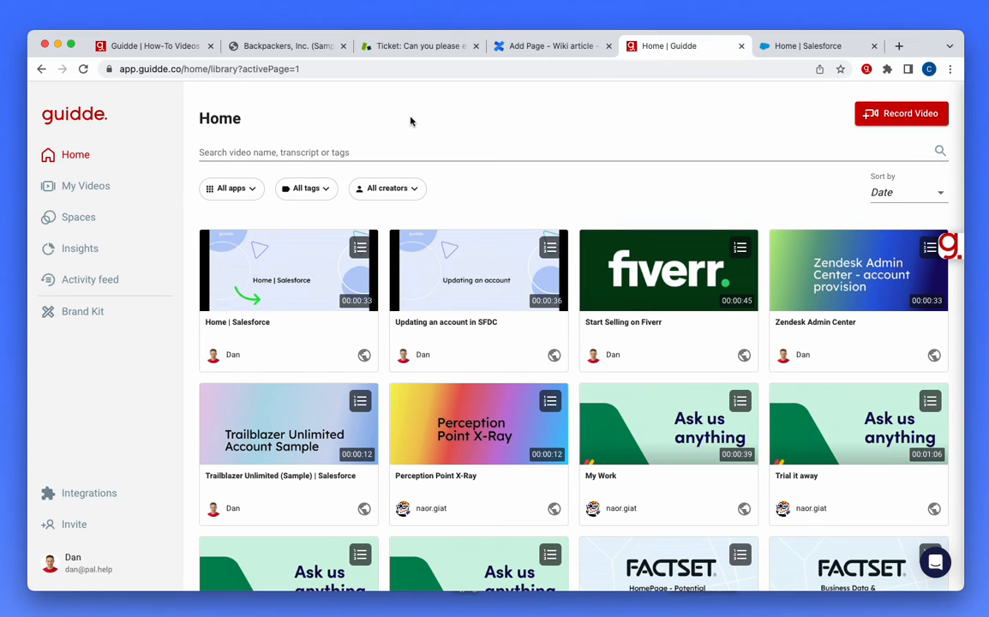